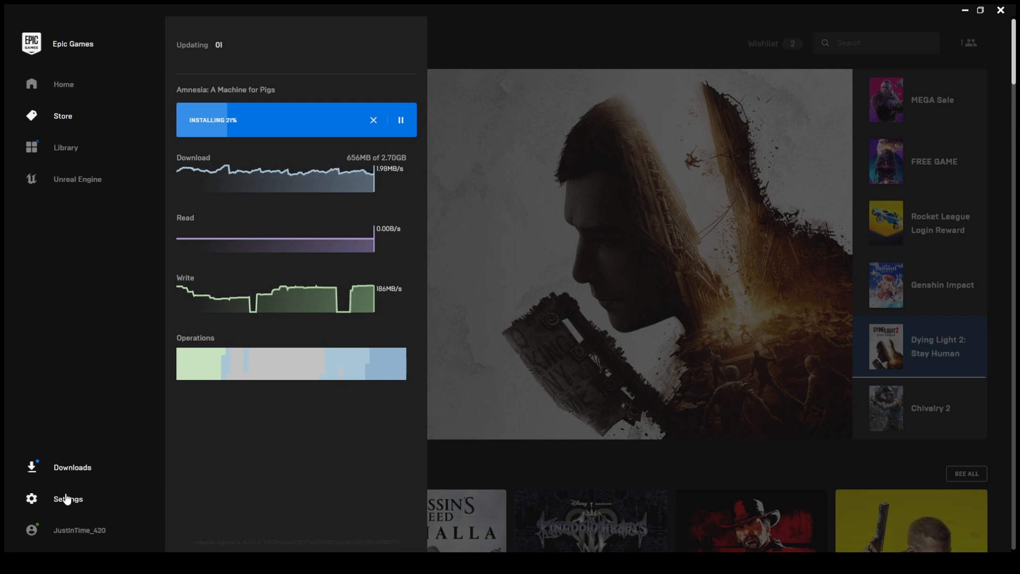
Step: Open the Epic Games Launcher settings page from the left sidebar
left_click(67, 499)
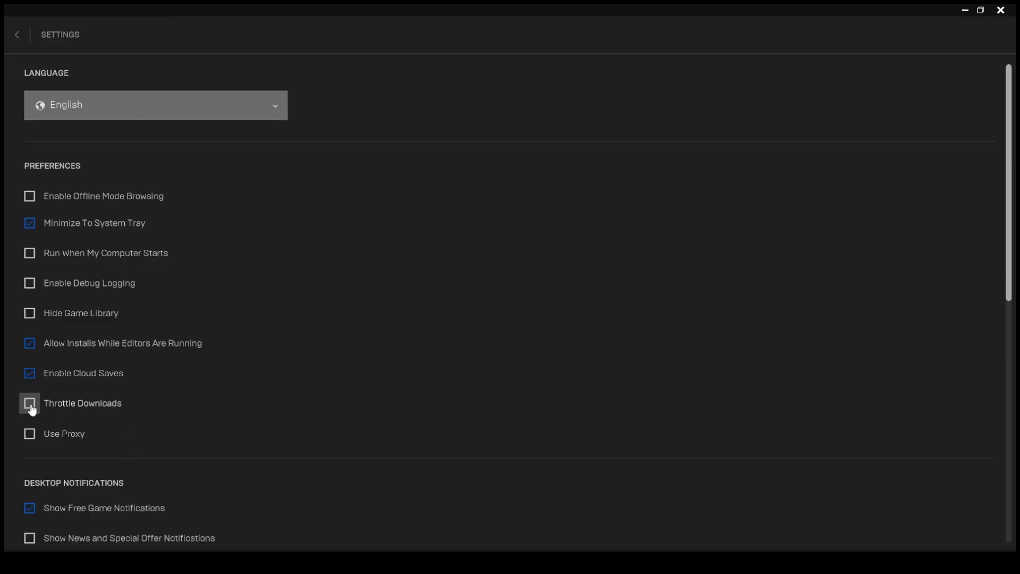
Step: Enable Throttle Downloads at 1000 KB/s and return to the downloads panel
left_click(29, 402)
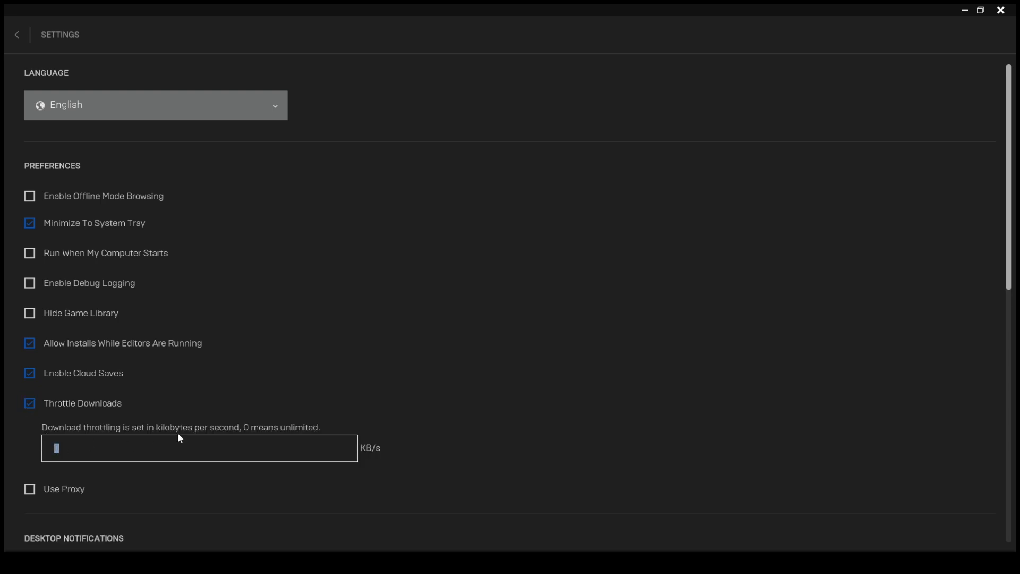
mouse_move(367, 458)
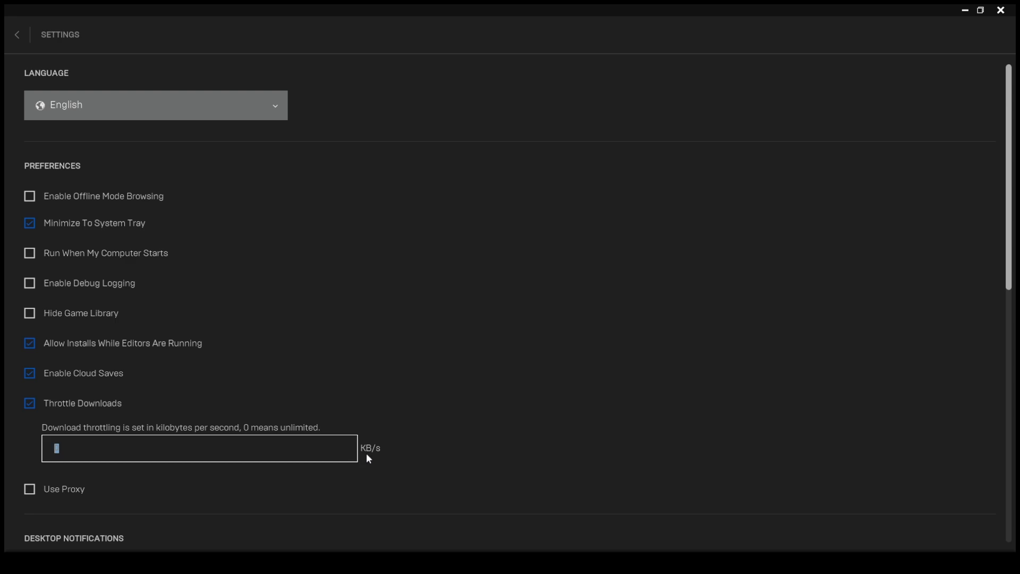
mouse_move(349, 458)
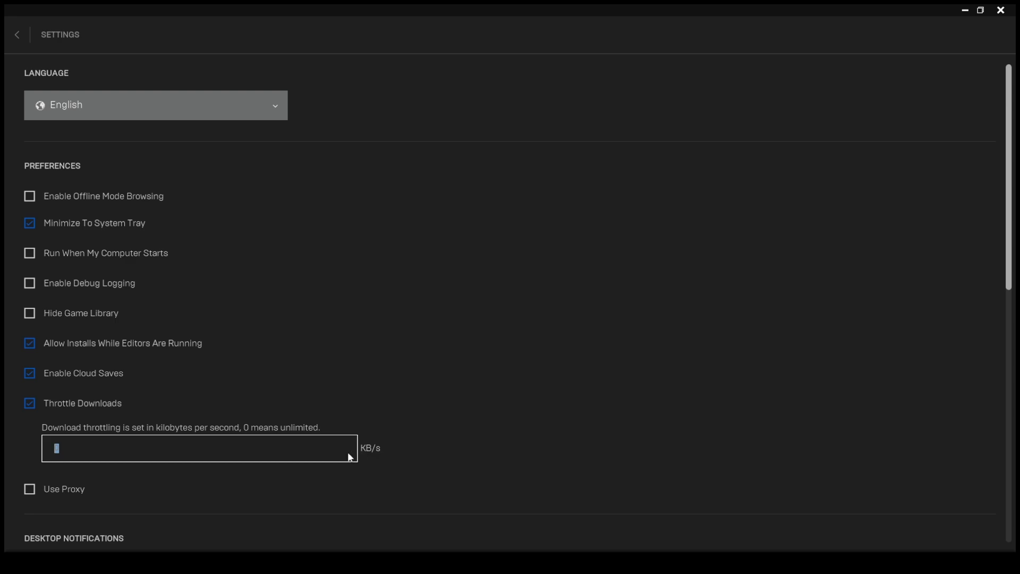
type("0")
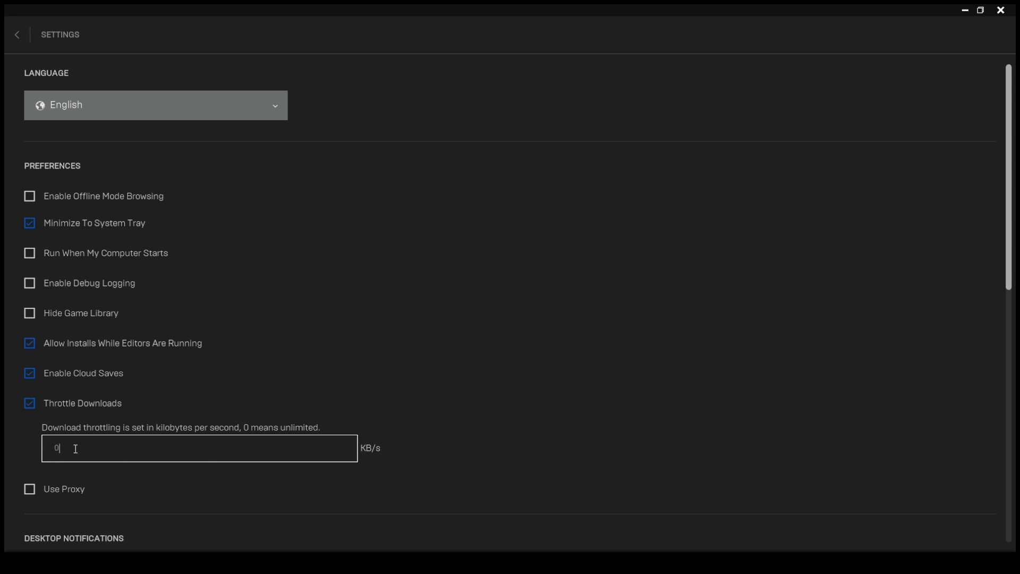
key("Backspace")
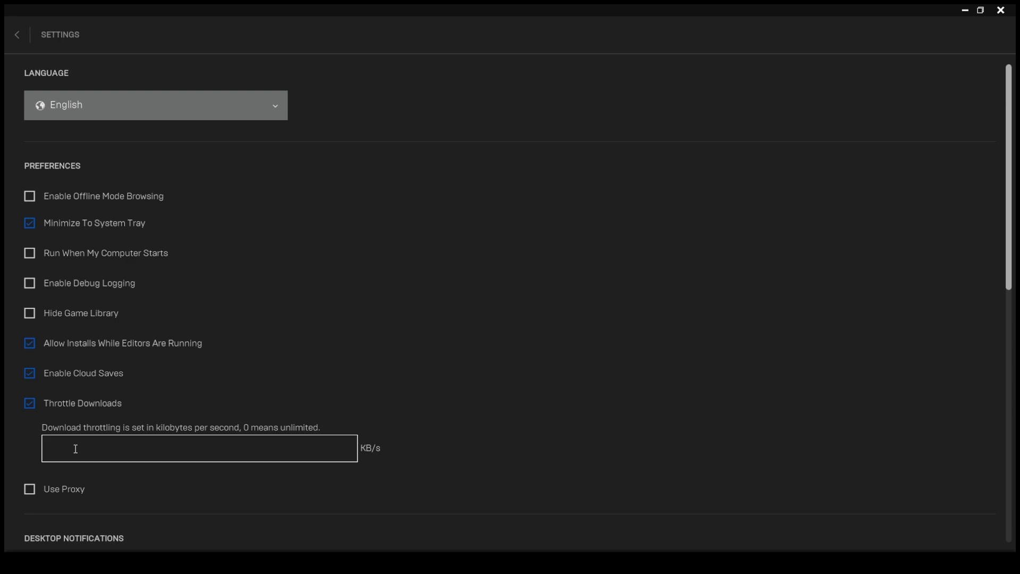
type("1000")
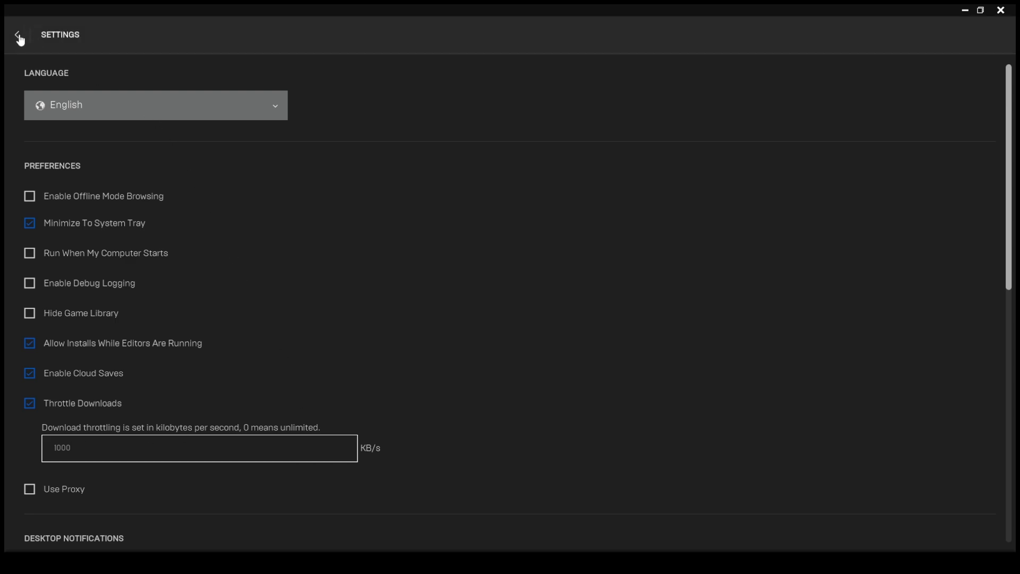
left_click(18, 35)
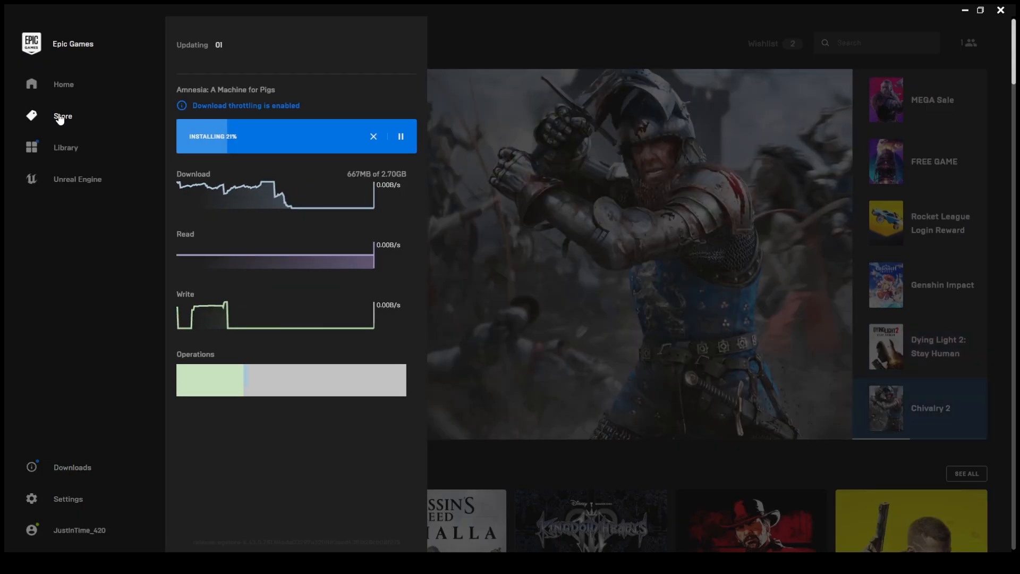